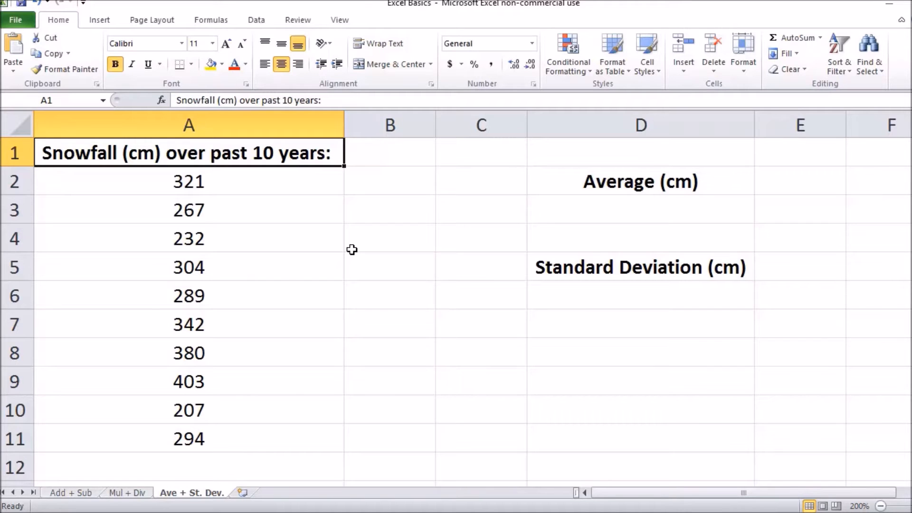
# - Review the Average and Standard Deviation labels and the snowfall values in A2:A11
pyautogui.click(640, 181)
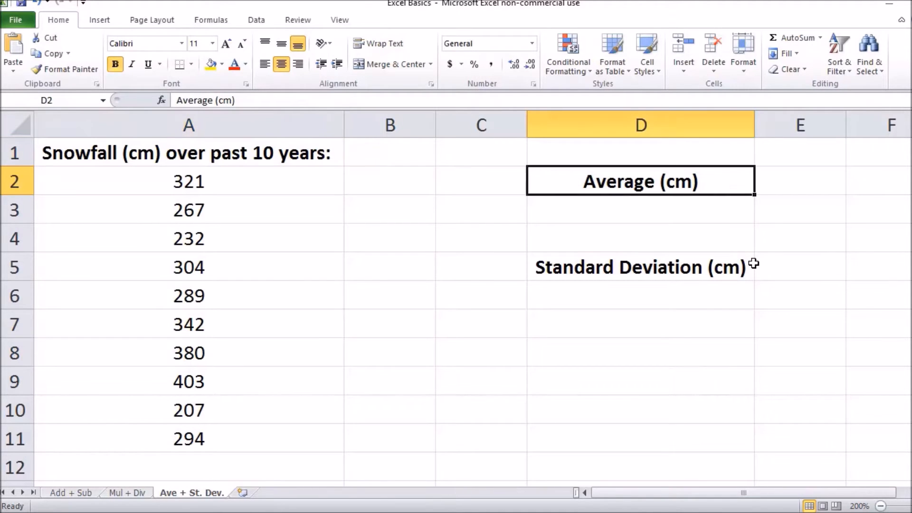
pyautogui.click(640, 267)
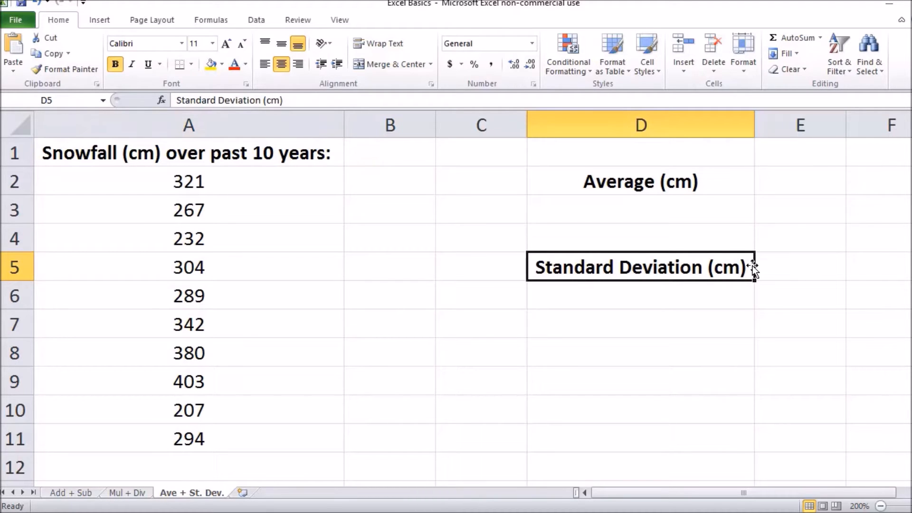
pyautogui.click(188, 152)
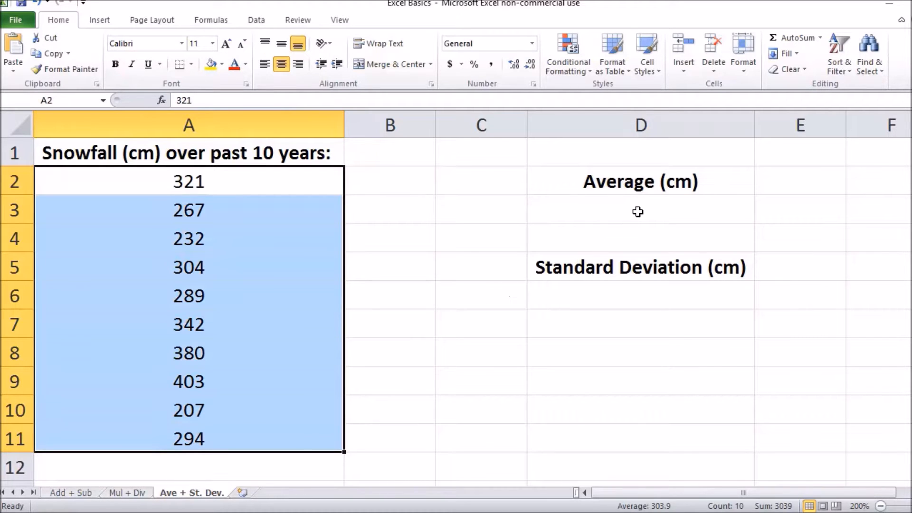
# - Enter =AVERAGE(A2:A11) in D3 so it shows 303.9
pyautogui.click(639, 209)
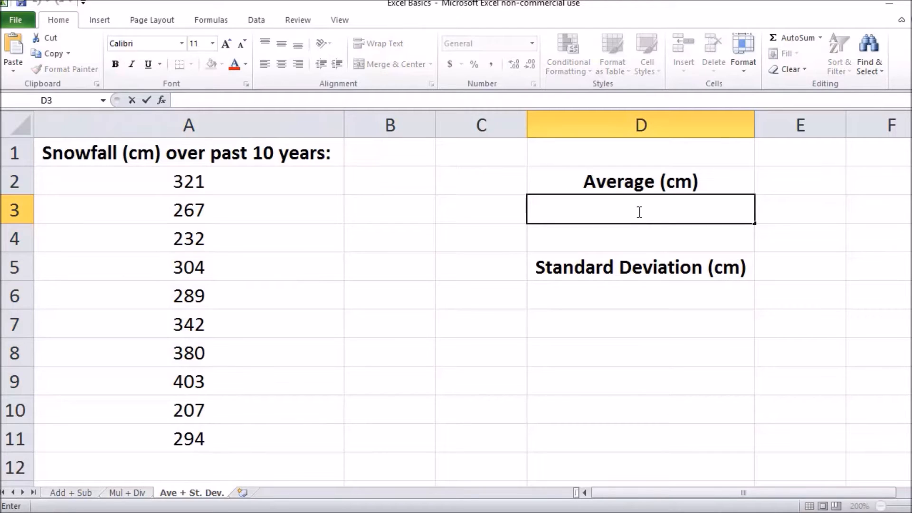
pyautogui.write('=')
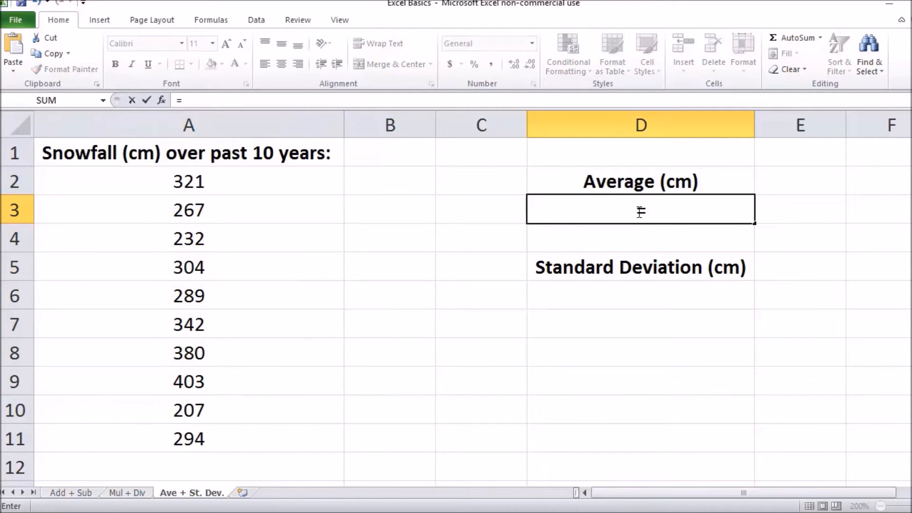
pyautogui.write('=aver')
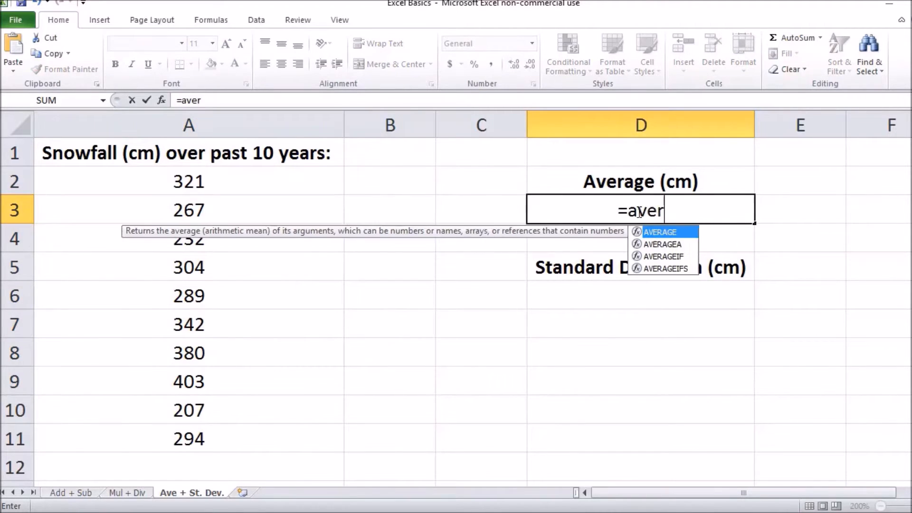
pyautogui.write('age')
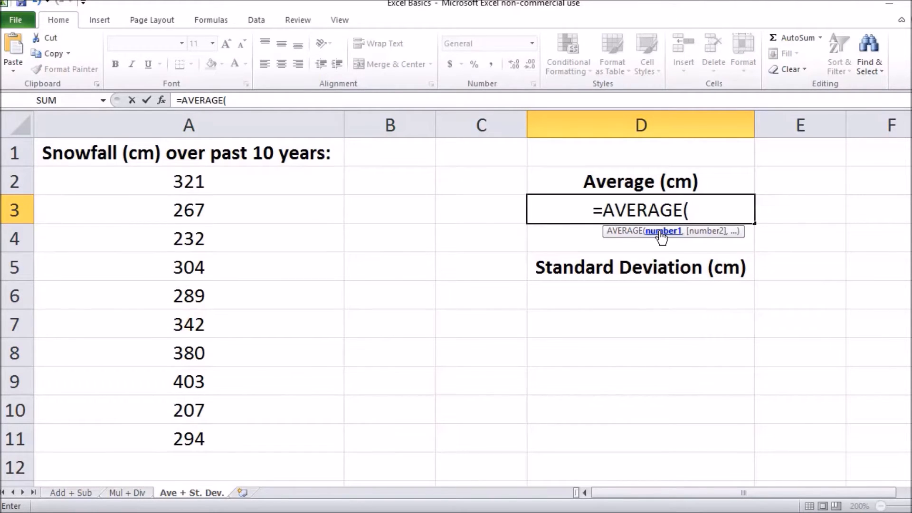
pyautogui.moveTo(653, 241)
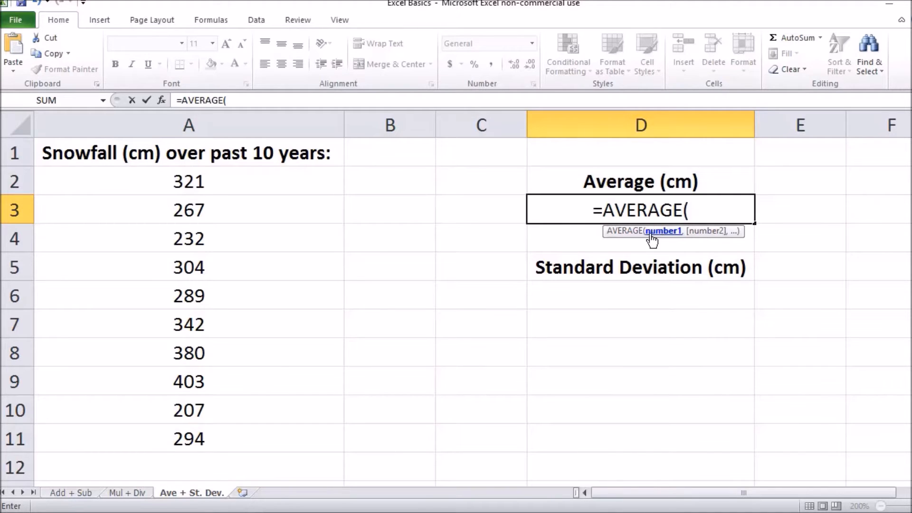
pyautogui.click(188, 181)
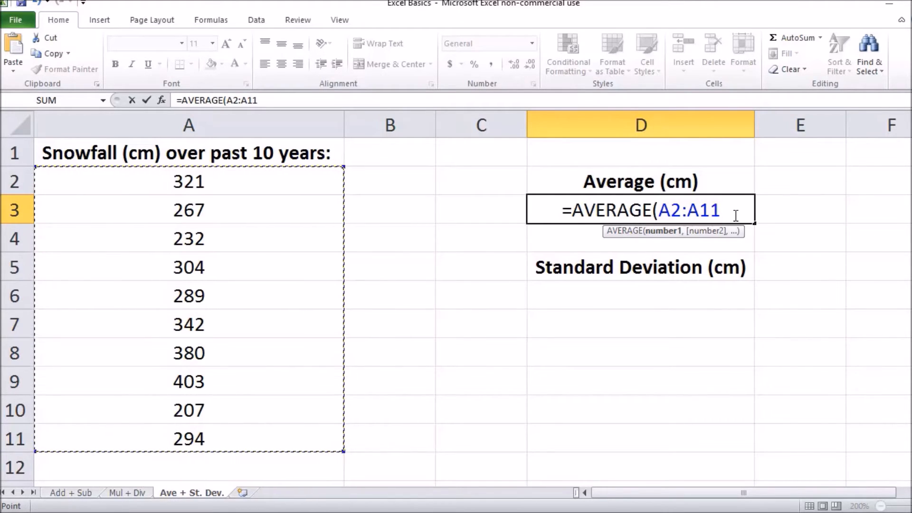
pyautogui.write(')')
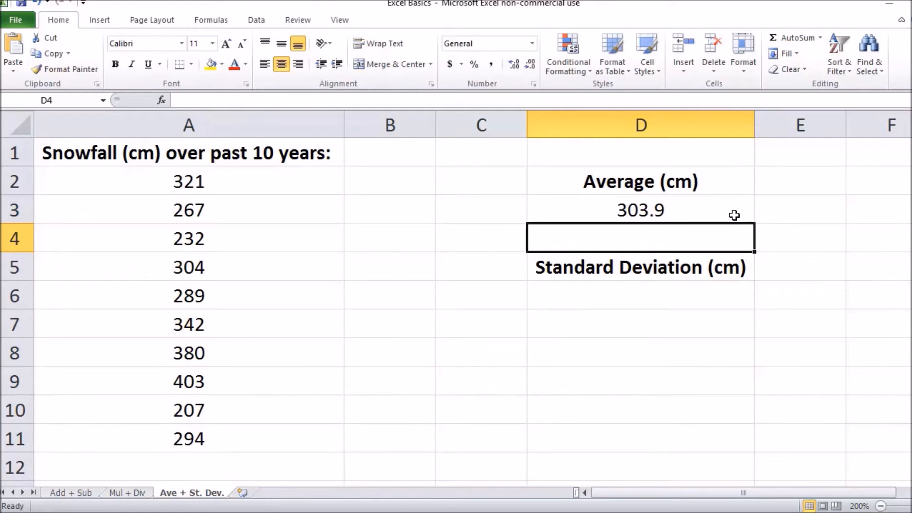
# - Begin typing =stdev in D6 to bring up the STDEV function suggestions
pyautogui.click(640, 295)
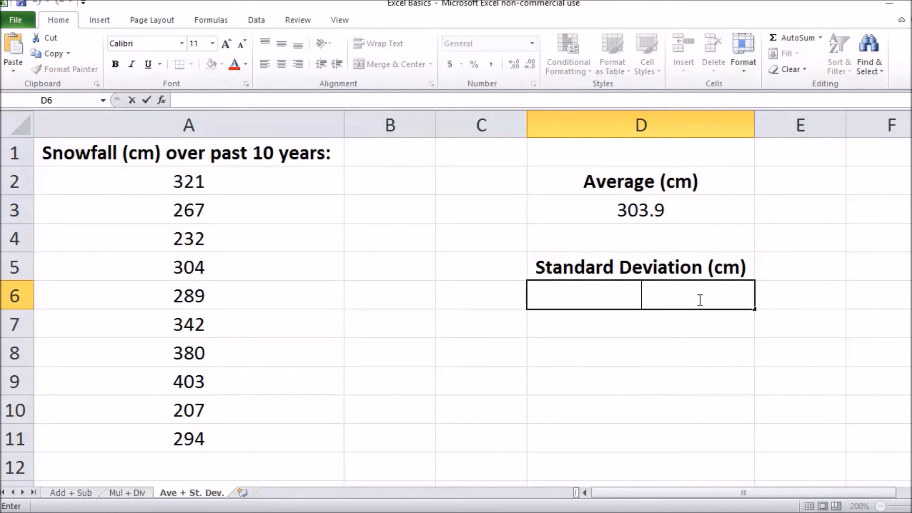
pyautogui.write('=')
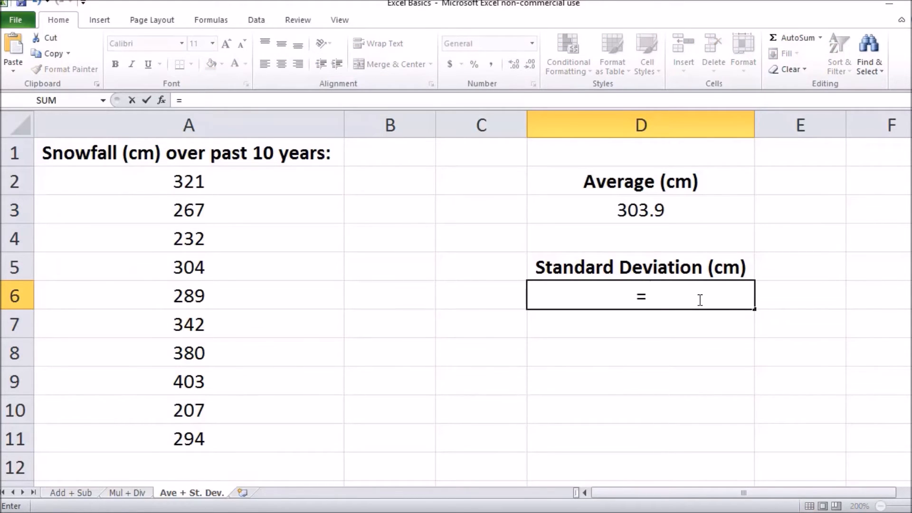
pyautogui.write('stdev')
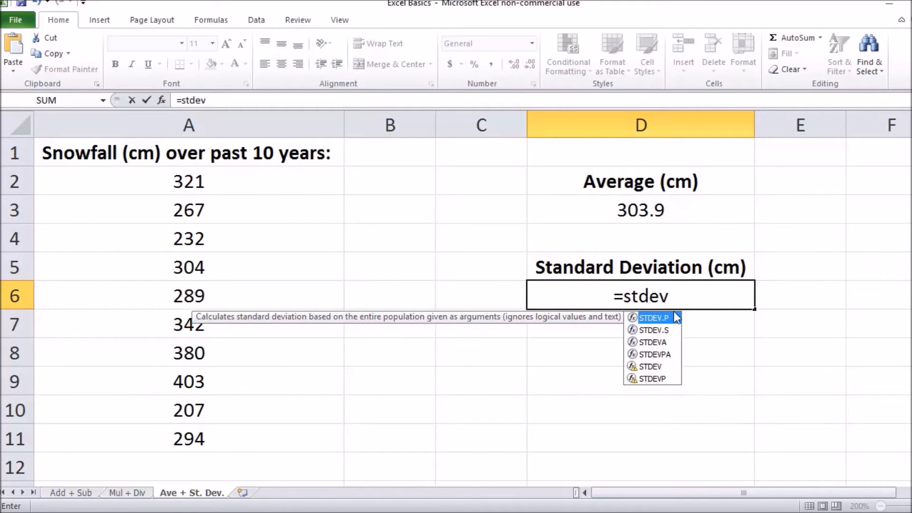
pyautogui.moveTo(681, 386)
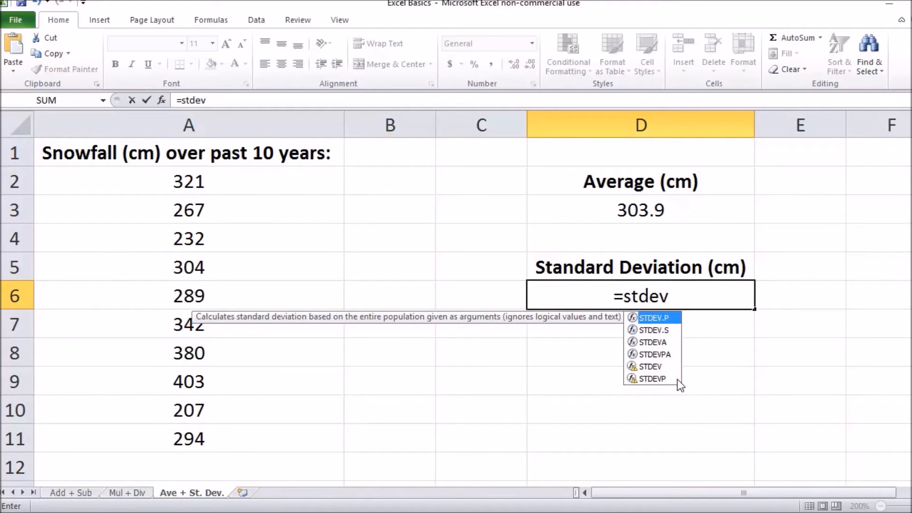
pyautogui.moveTo(679, 377)
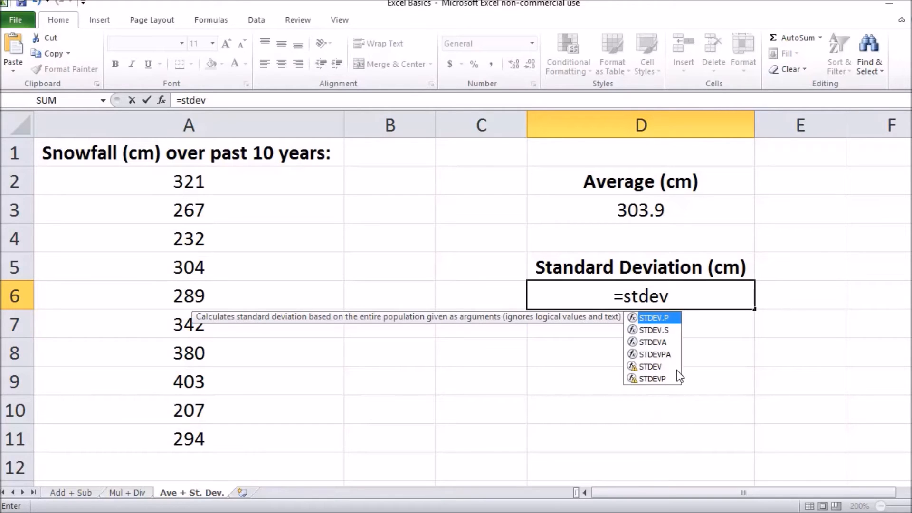
pyautogui.moveTo(678, 336)
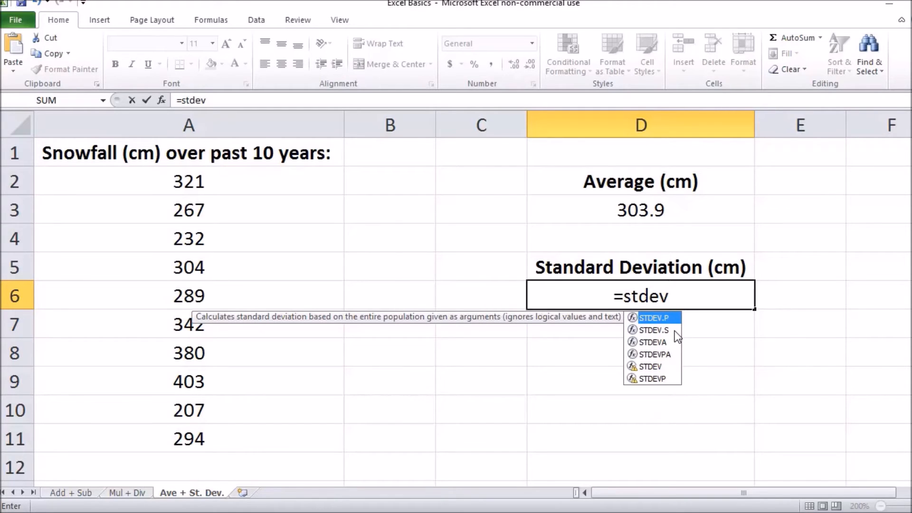
pyautogui.moveTo(653, 329)
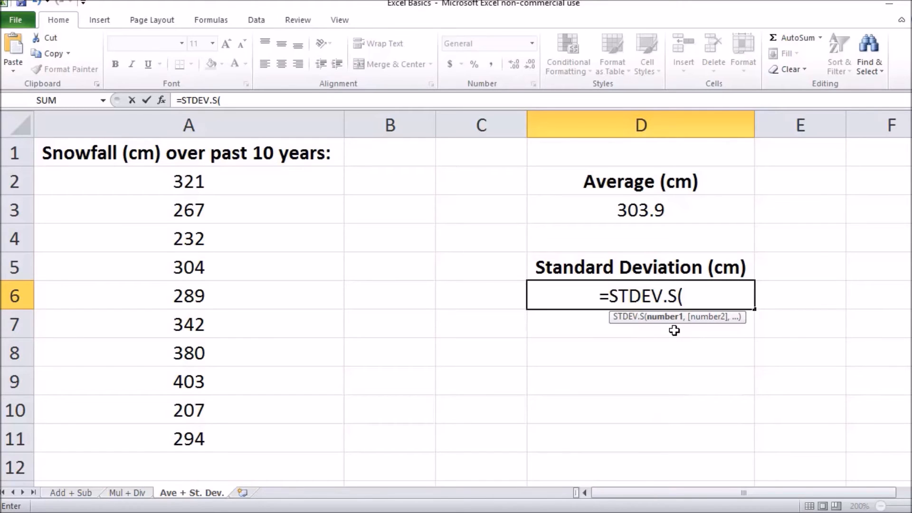
pyautogui.moveTo(347, 203)
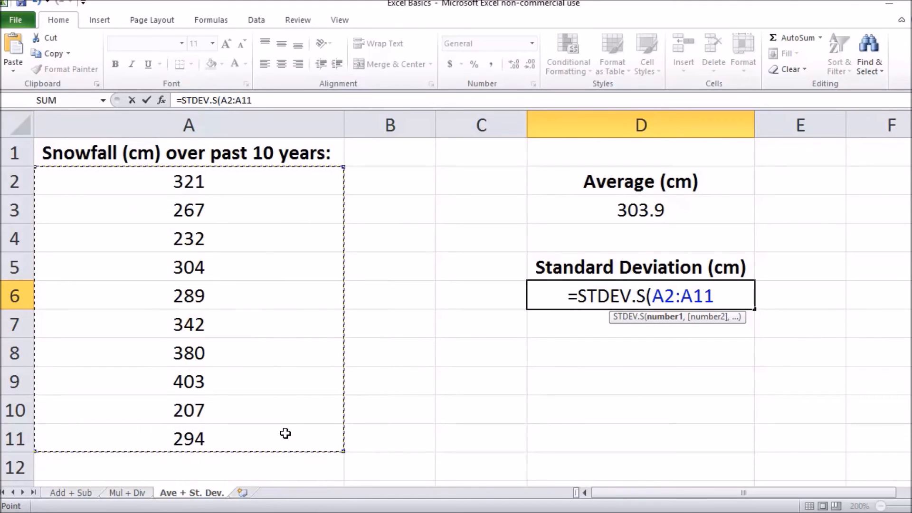
pyautogui.moveTo(651, 319)
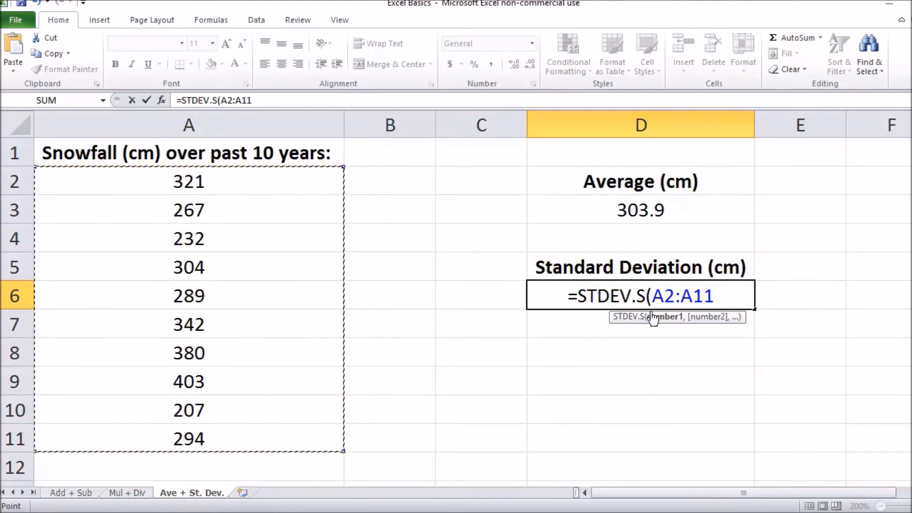
pyautogui.moveTo(715, 307)
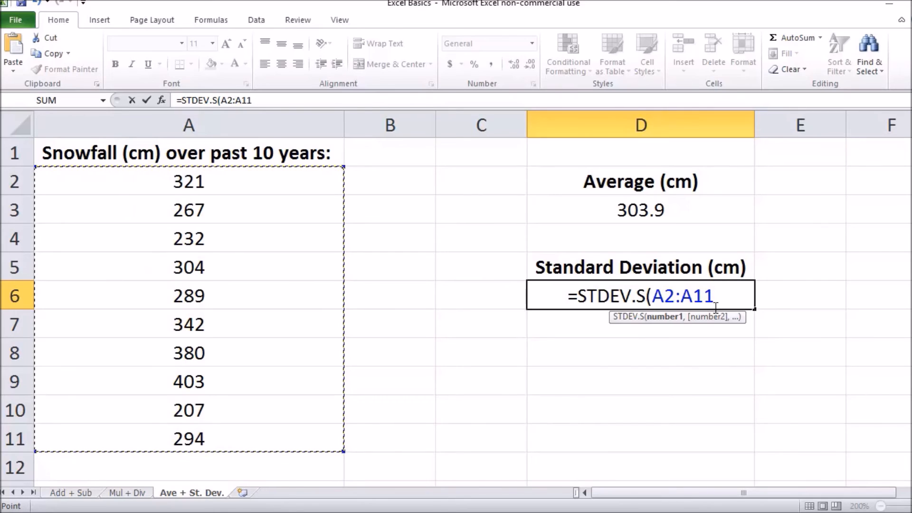
# - Complete =STDEV.S(A2:A11) in D6, giving 61.09819055
pyautogui.write(')')
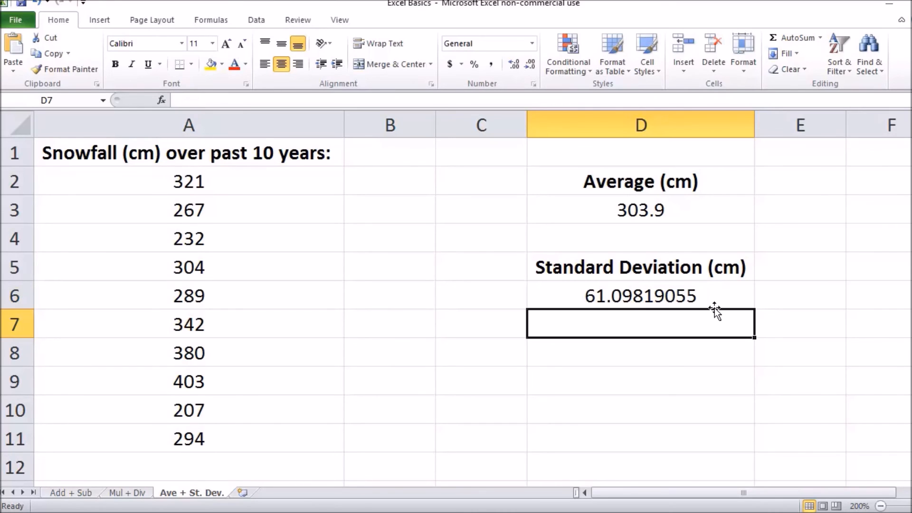
pyautogui.moveTo(720, 213)
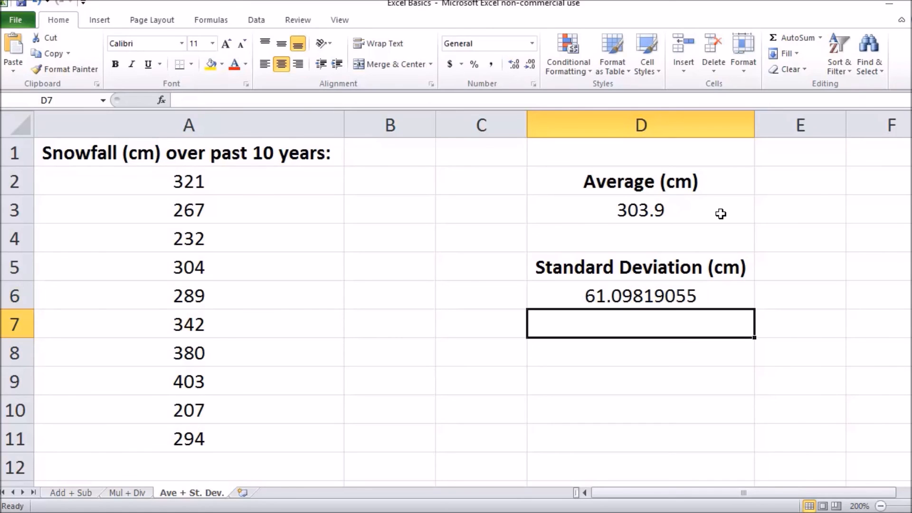
pyautogui.moveTo(738, 314)
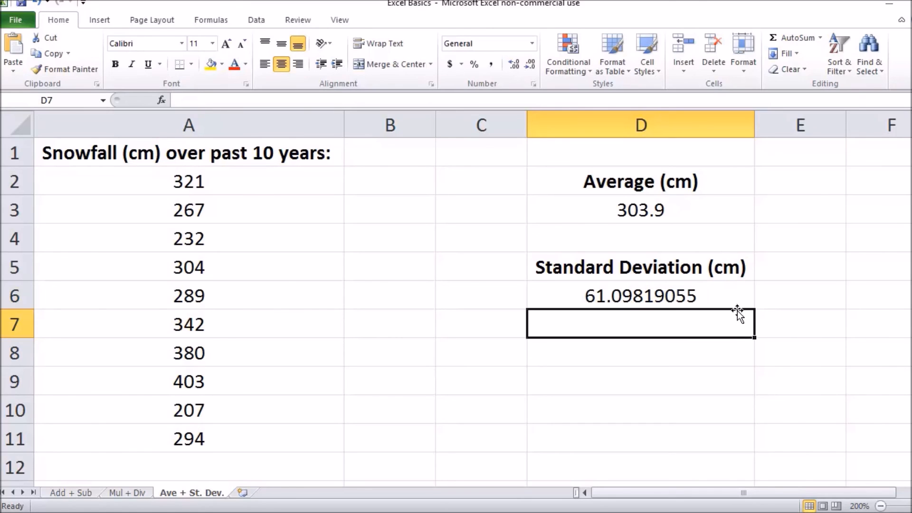